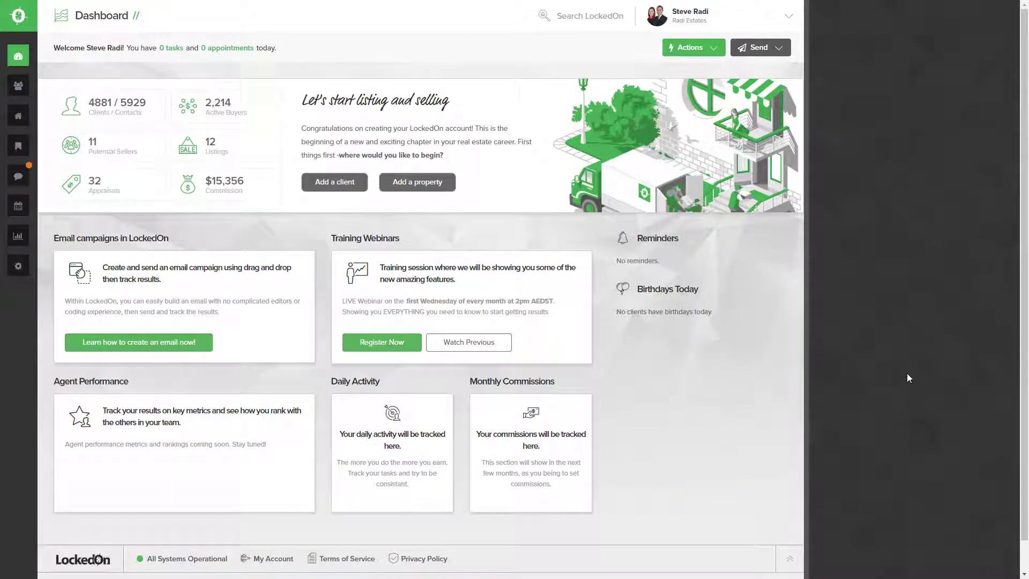
mouse_move(906, 373)
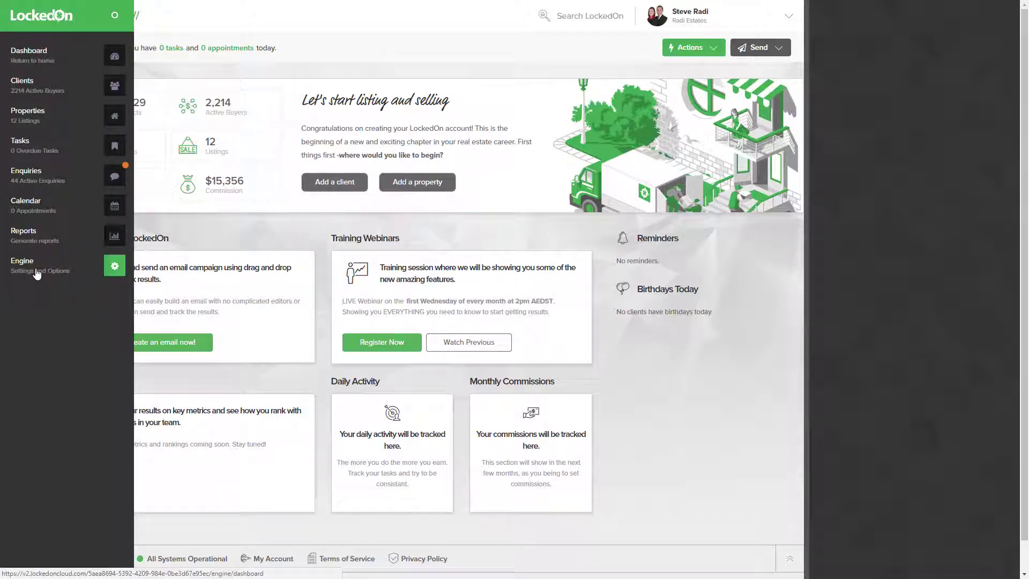
Go to the Engine settings and view all third-party integrations in the Engine Room.
left_click(21, 260)
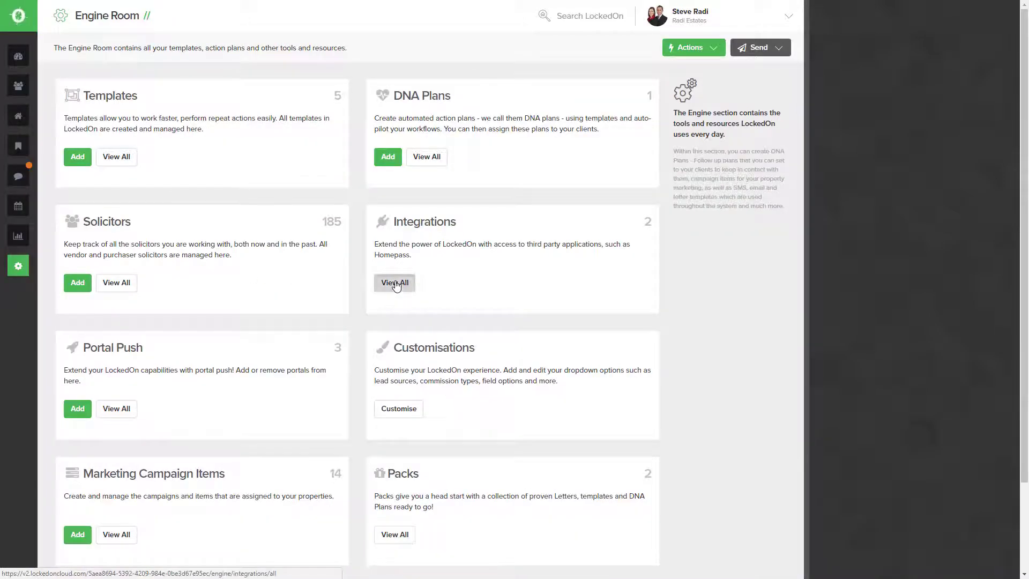
left_click(394, 283)
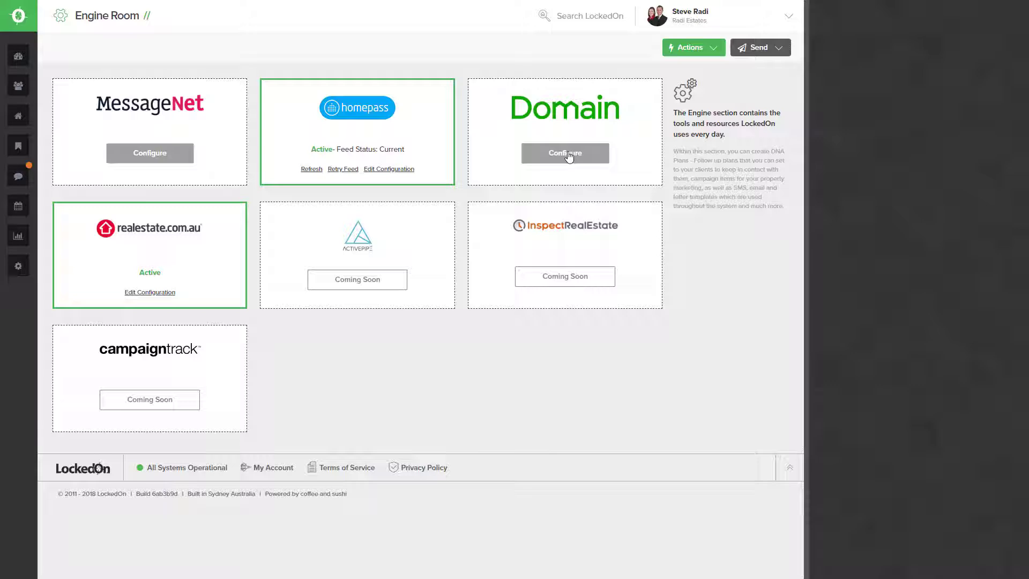
Configure the Domain card and focus the blank Agency Id field in the Add Integration form.
left_click(565, 153)
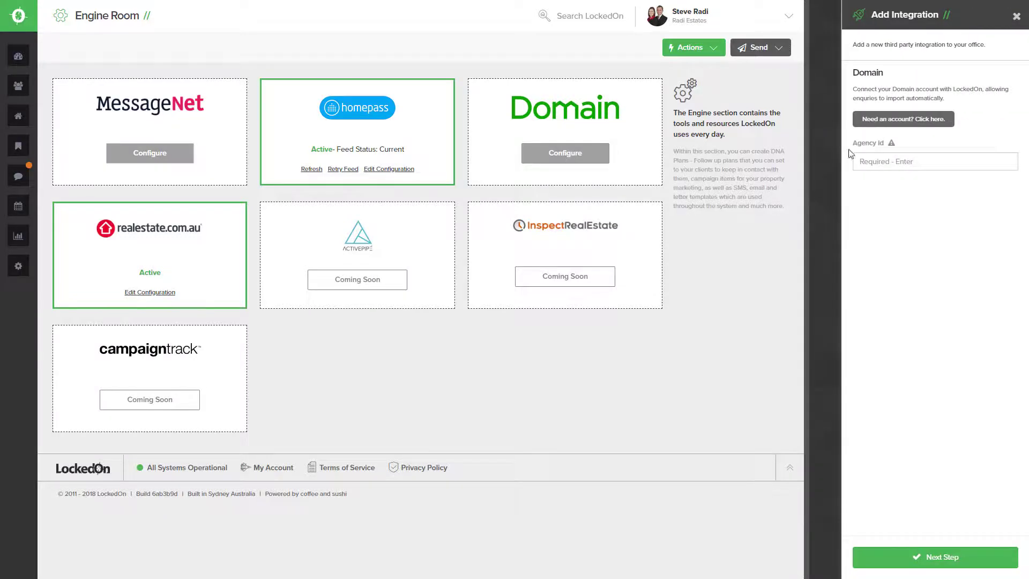
left_click(934, 161)
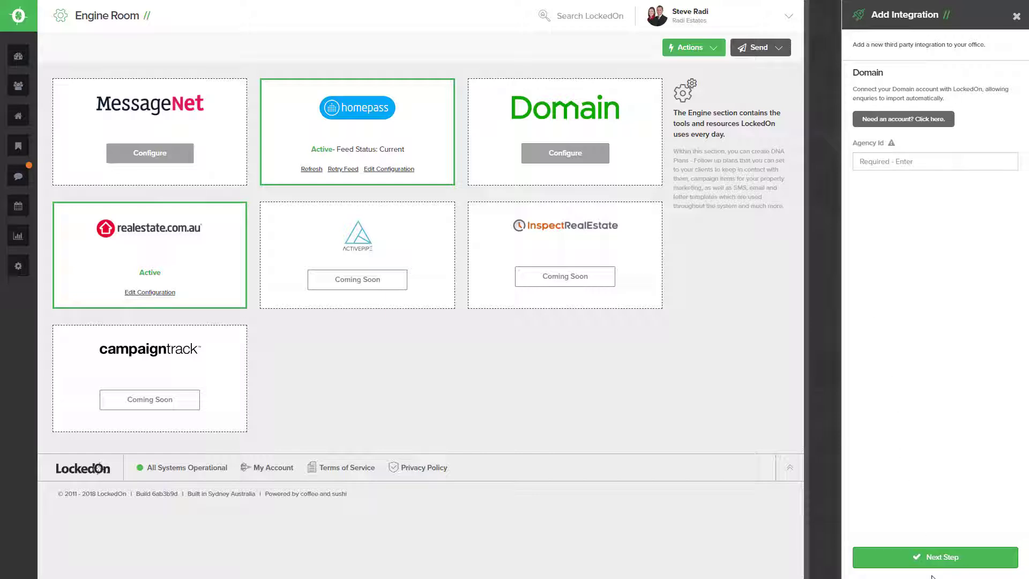
left_click(934, 160)
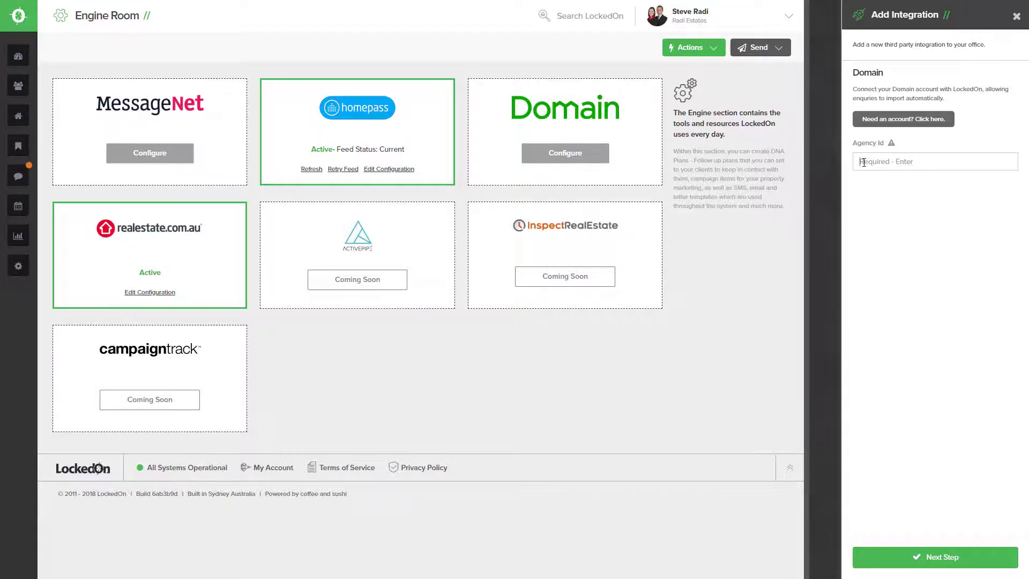
Continue to the Domain sign-in window so LockedOn can generate its connection token.
left_click(934, 557)
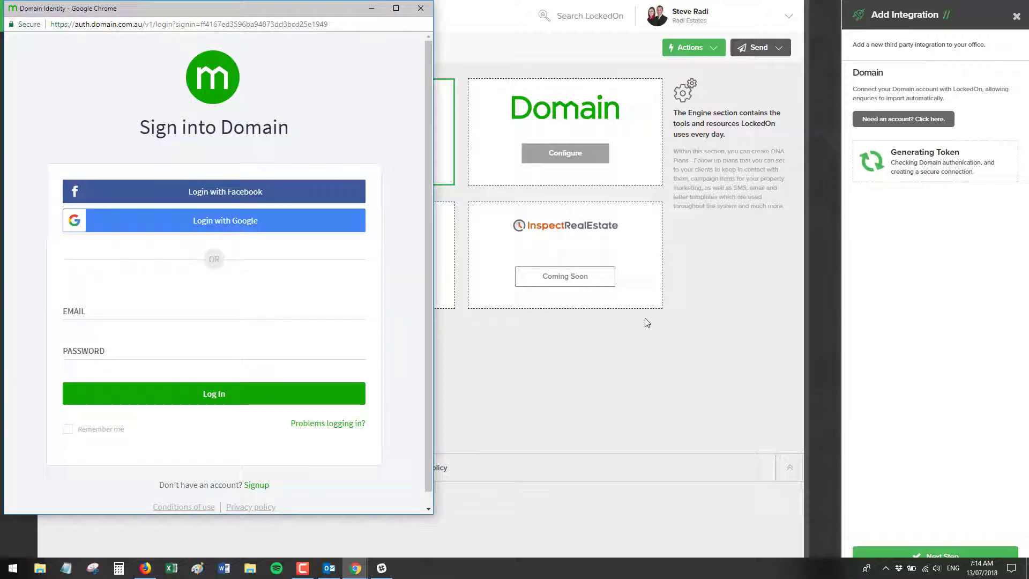
mouse_move(242, 163)
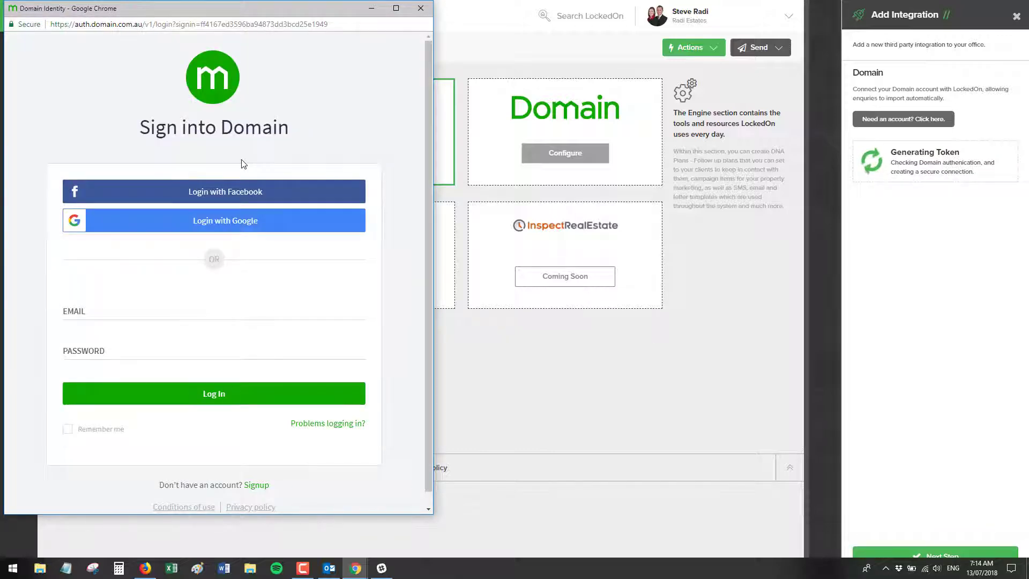
mouse_move(496, 374)
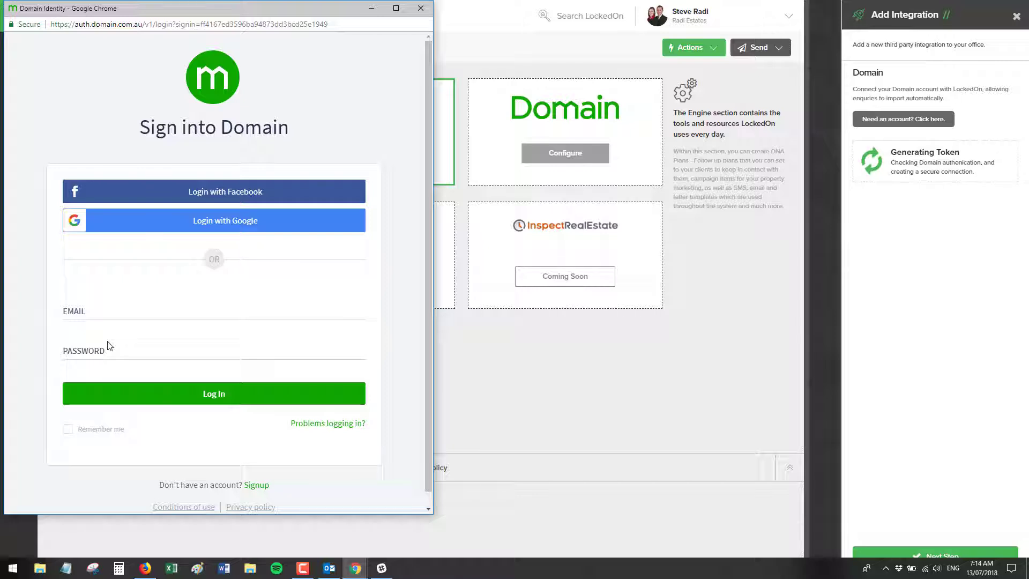
mouse_move(185, 338)
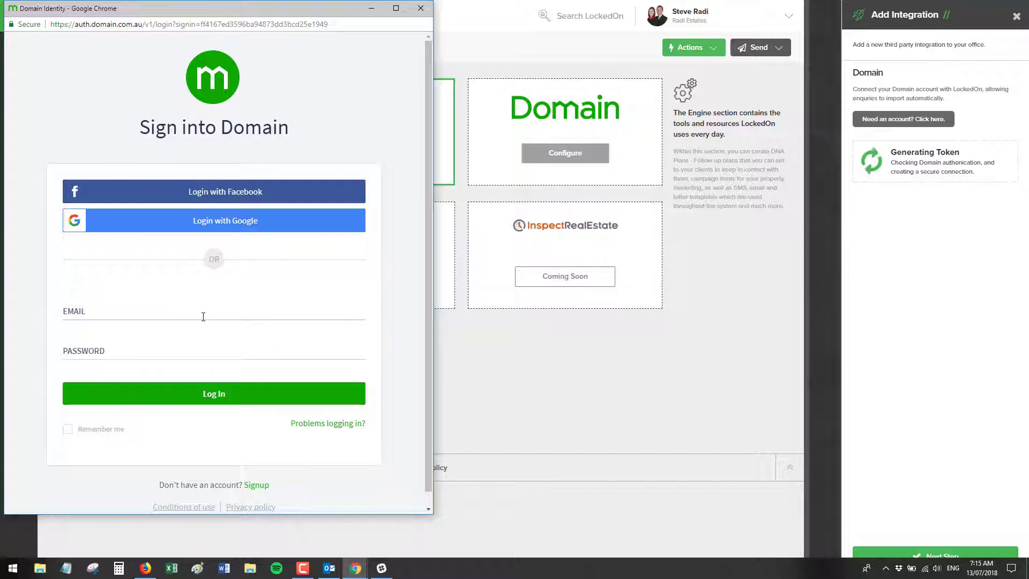
mouse_move(193, 350)
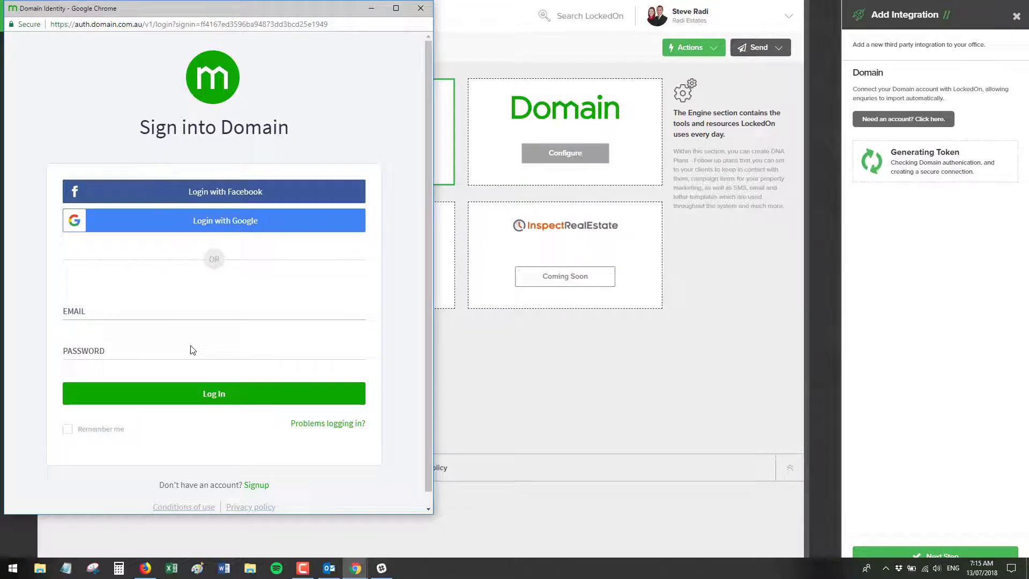
mouse_move(358, 220)
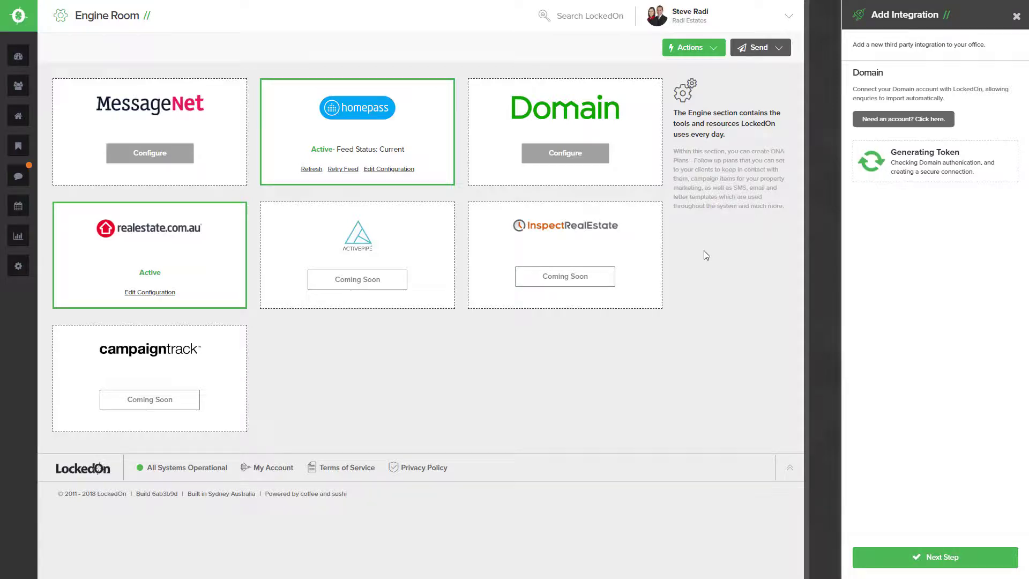
Reload the Engine Room integrations page from the browser's context menu.
right_click(681, 256)
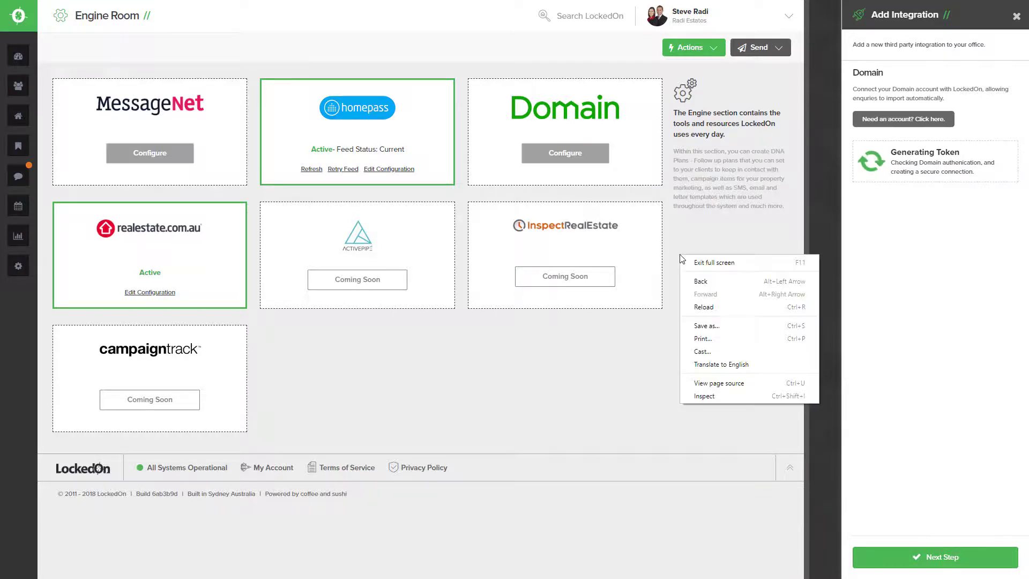
mouse_move(706, 311)
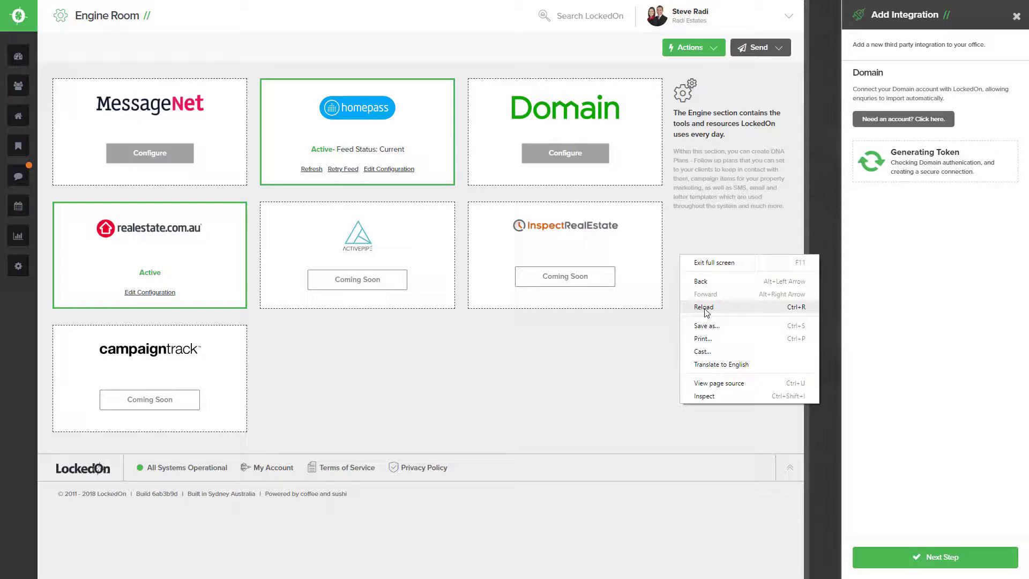
left_click(703, 307)
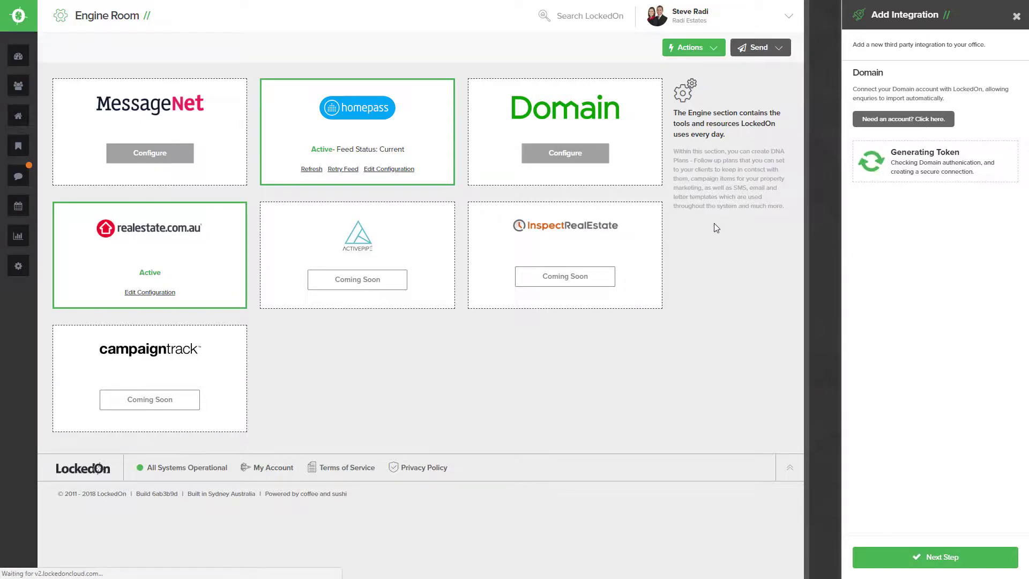